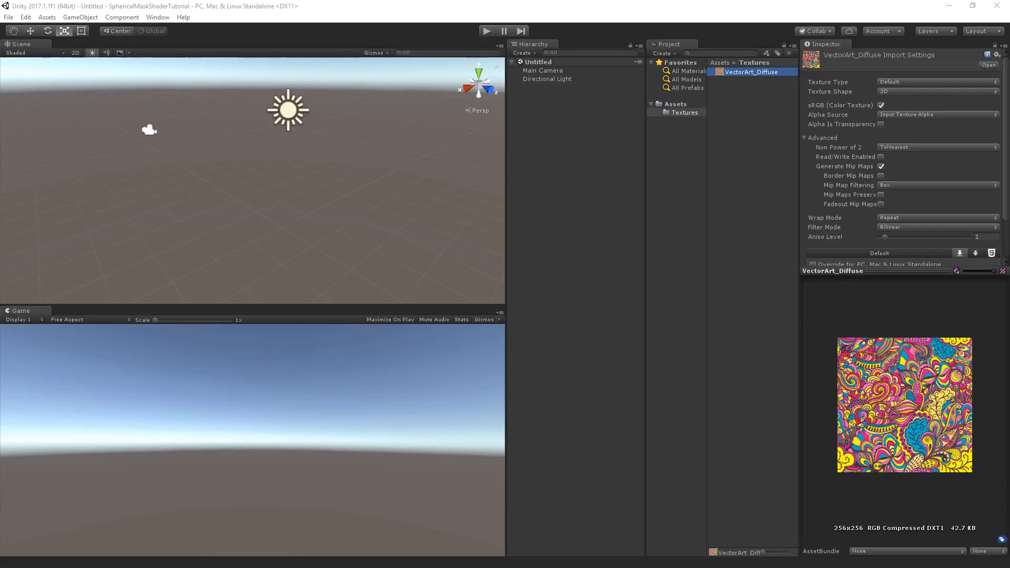
Show the top-level Assets folder, which holds the Textures folder, in the Project window.
click(675, 105)
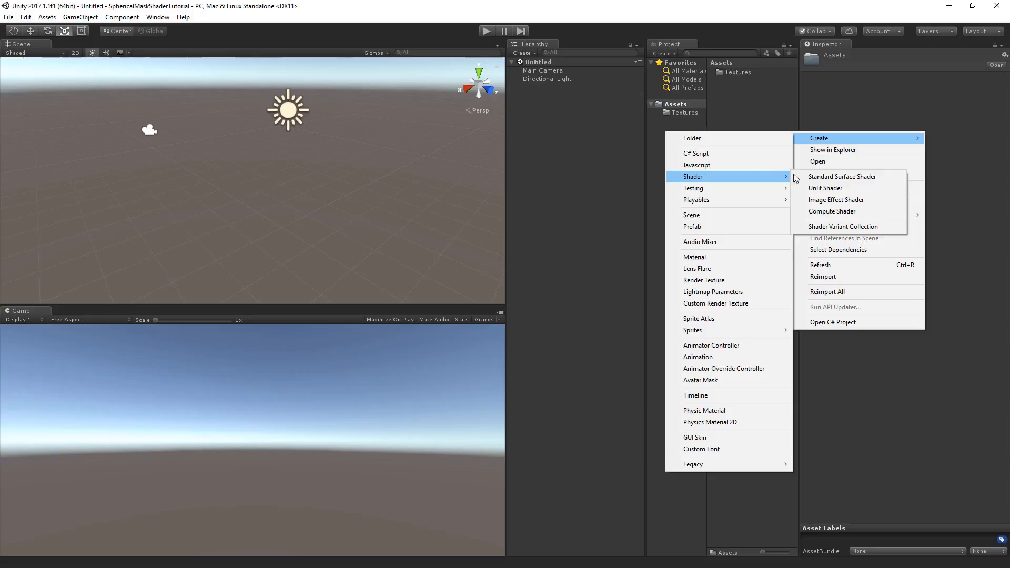
mouse_move(842, 177)
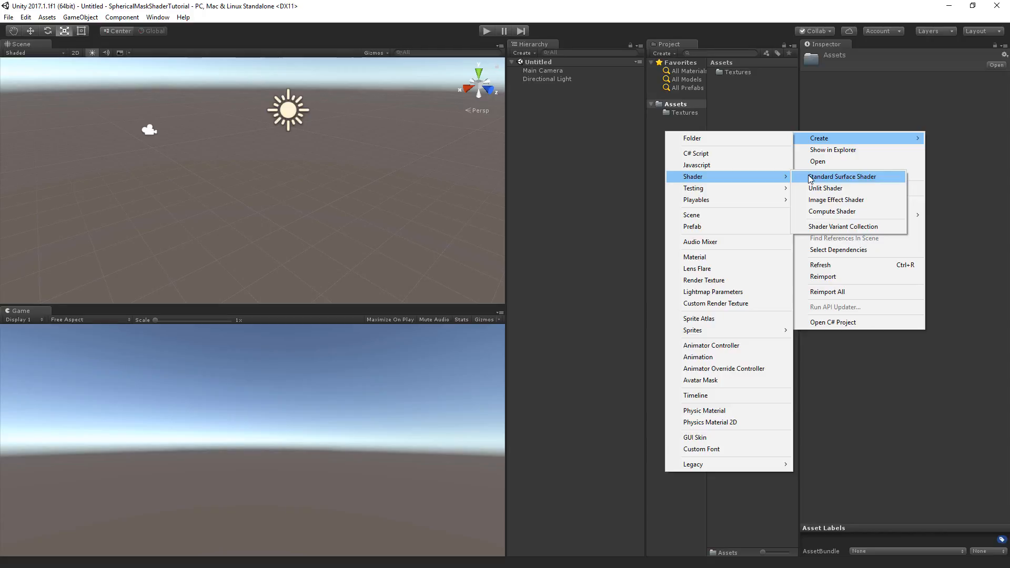
Create a Standard Surface Shader named SphericalMask and open it in Visual Studio.
click(843, 176)
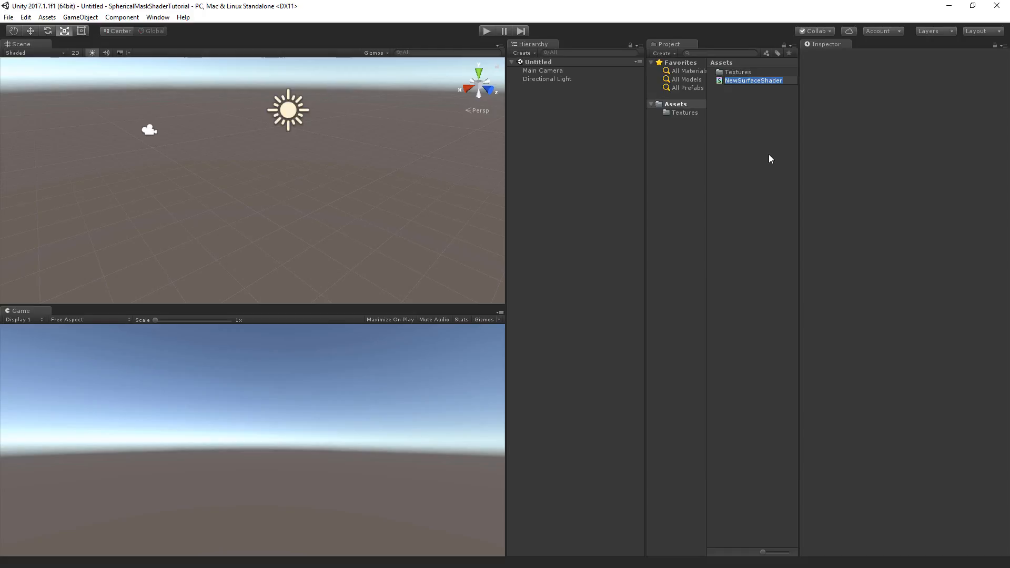
text(Spherical)
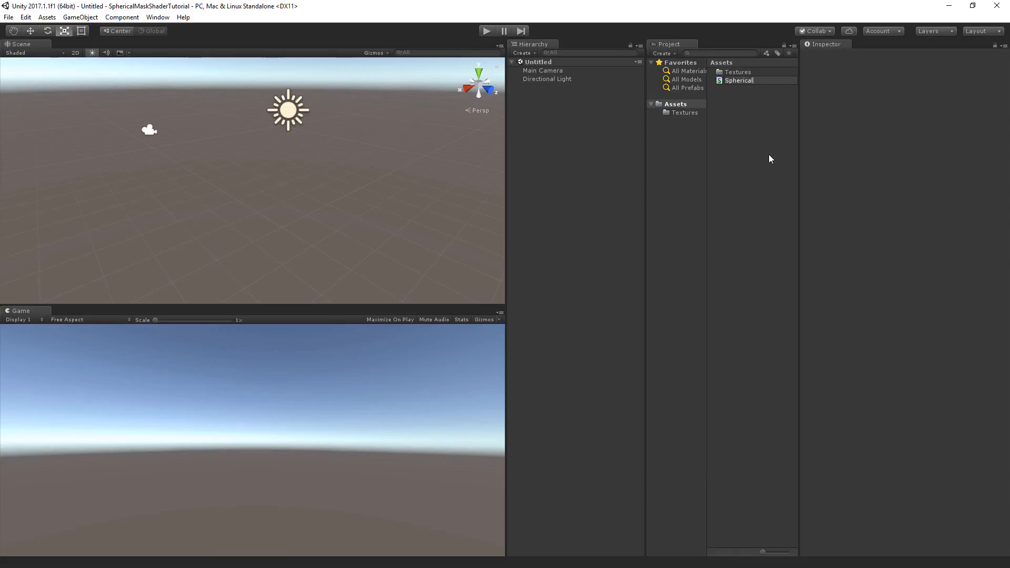
text(Mask)
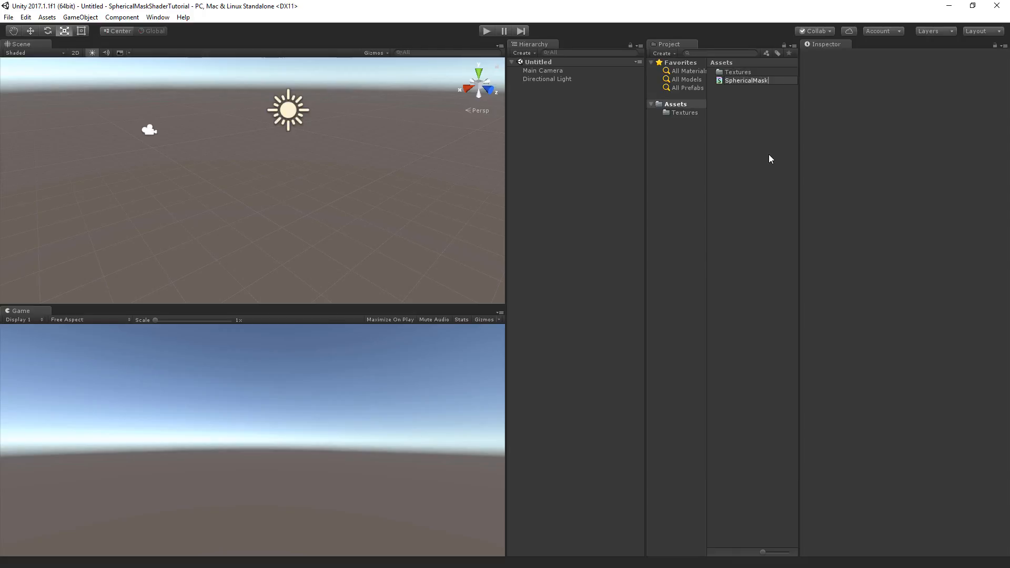
double_click(745, 80)
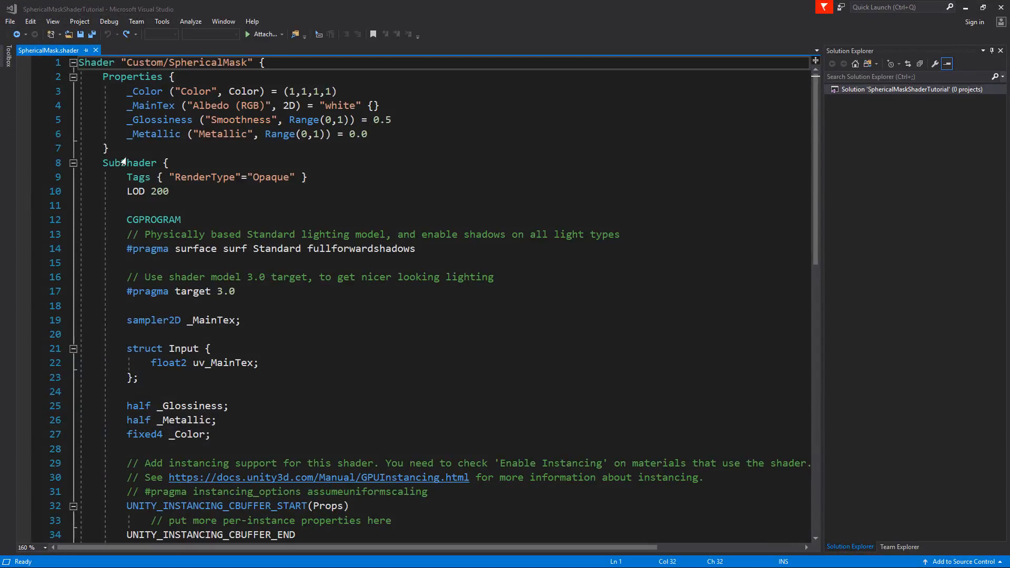
Replace 'Custom' with 'PeerPlay' in the shader path and save the file.
double_click(144, 62)
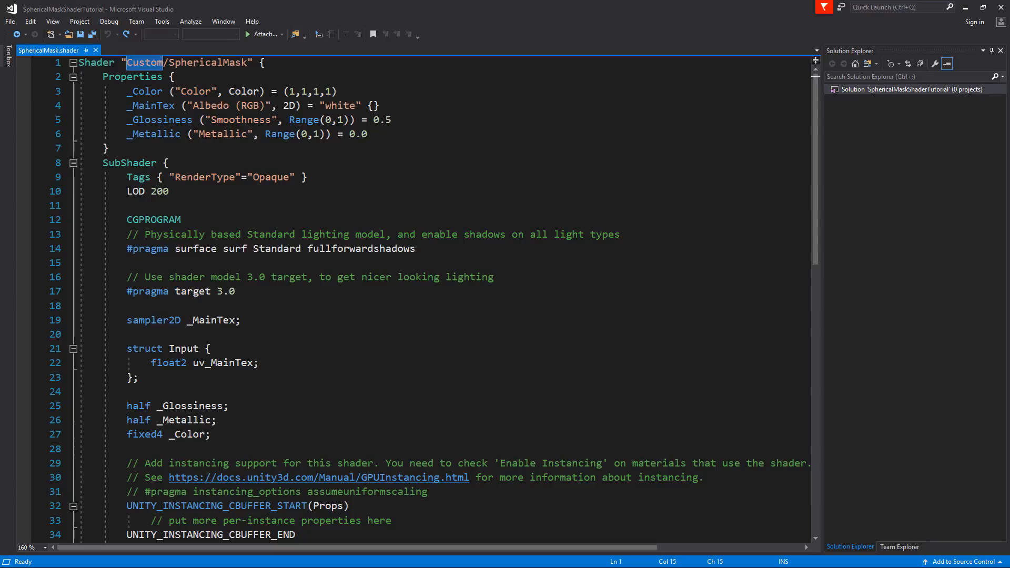
text(PeerPl)
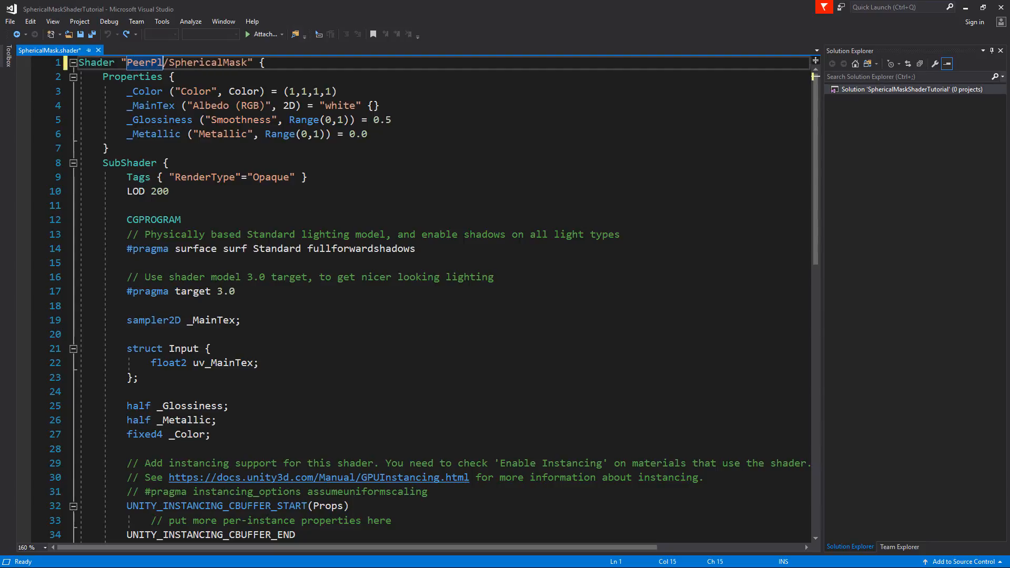
text(ay)
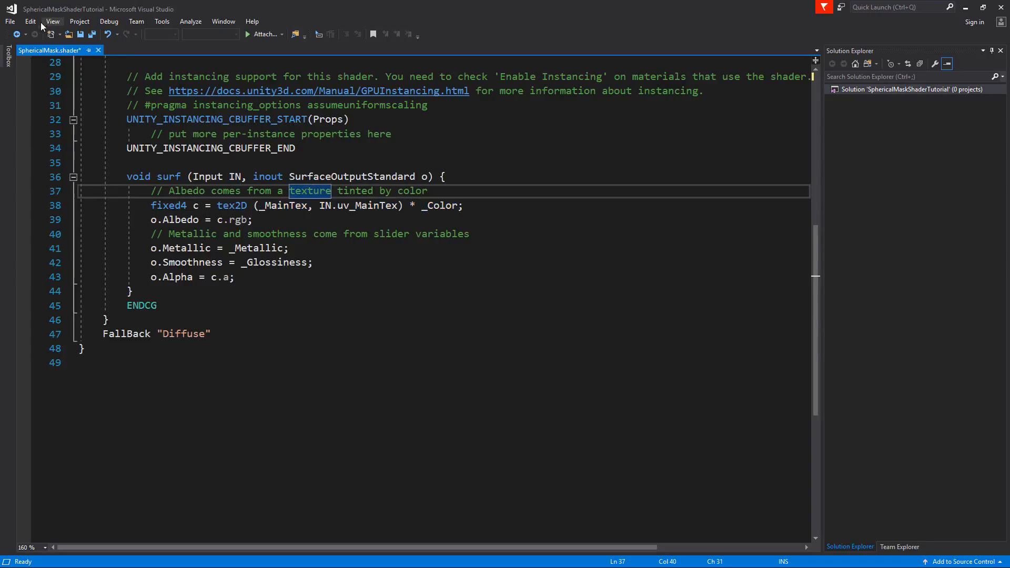
key(Ctrl+S)
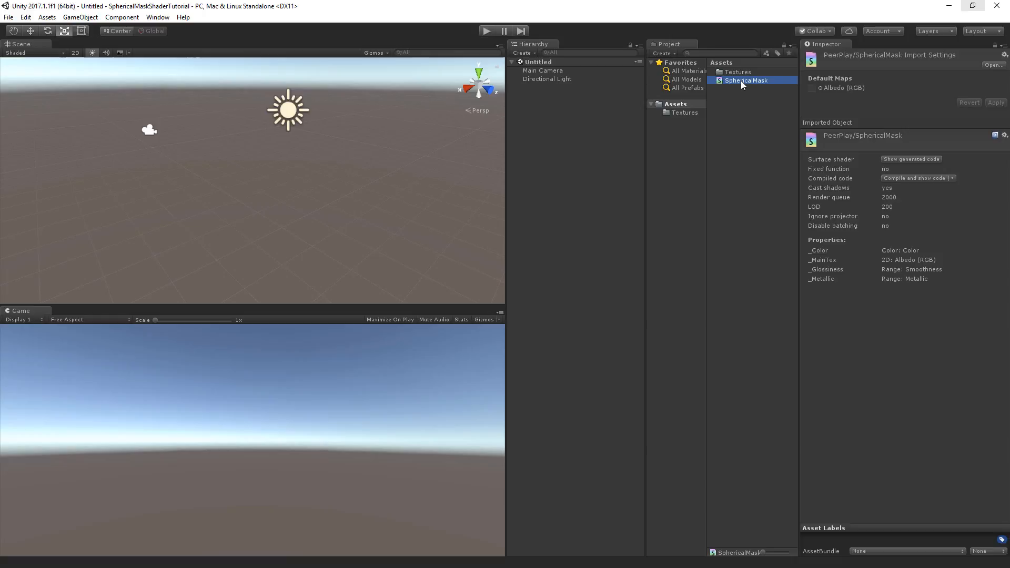
Create a SphericalMask material from the SphericalMask shader and select it.
right_click(742, 83)
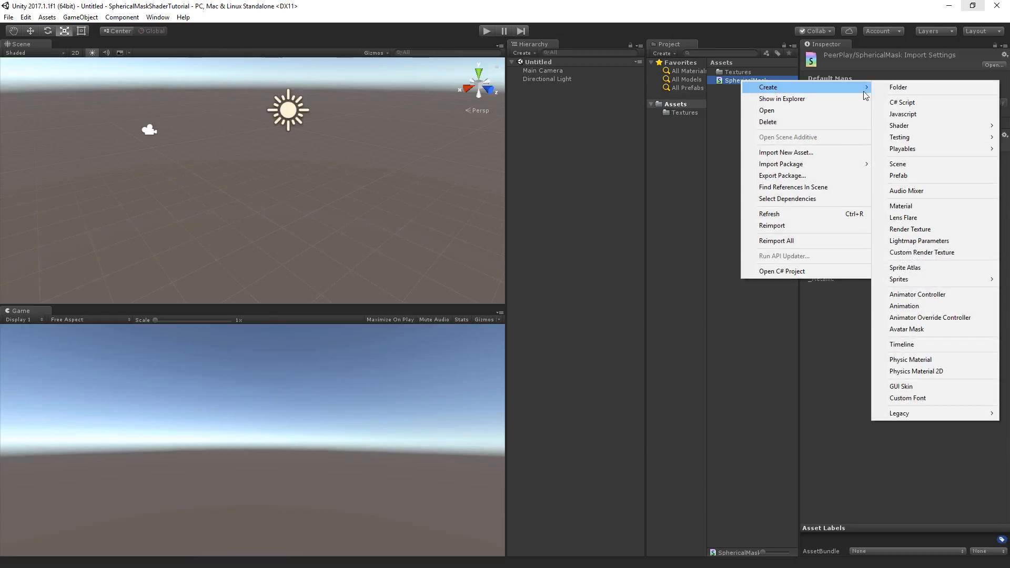
mouse_move(906, 206)
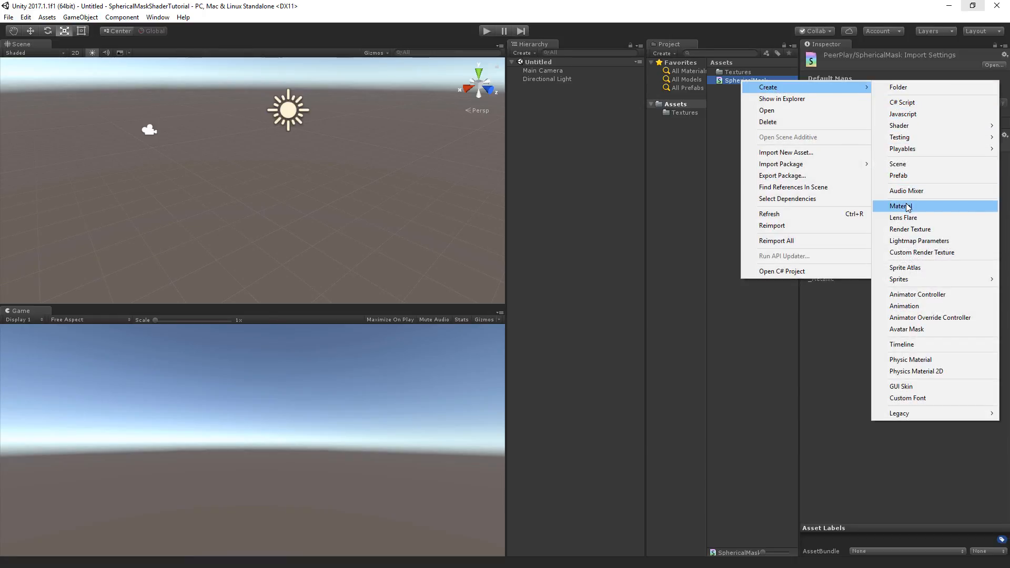
click(899, 206)
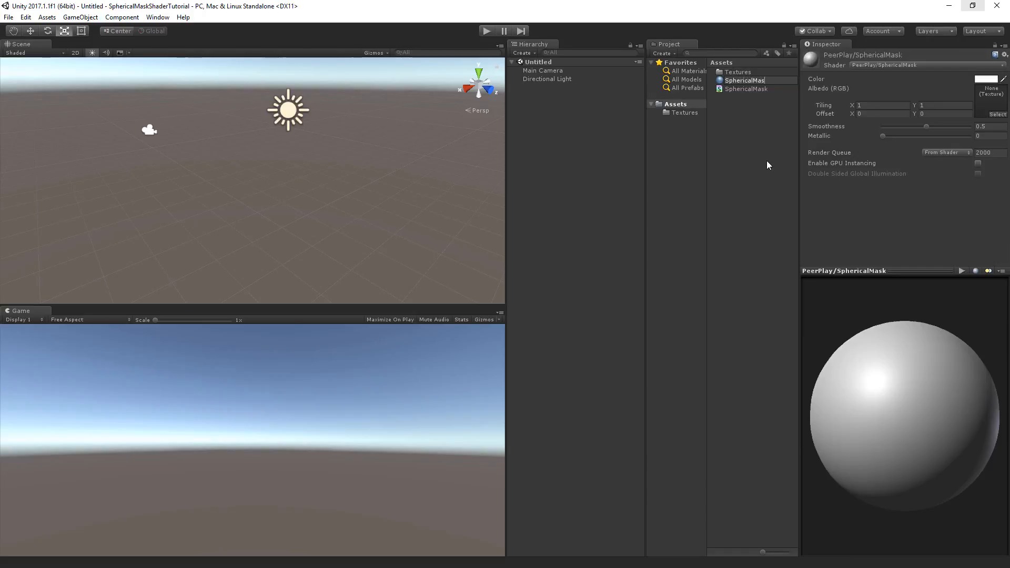
click(746, 89)
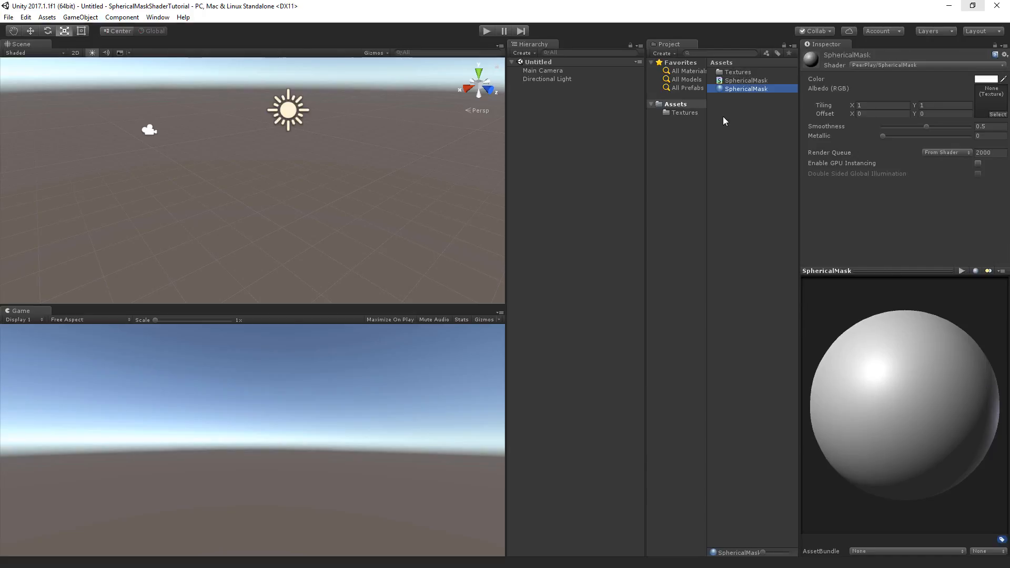
click(84, 18)
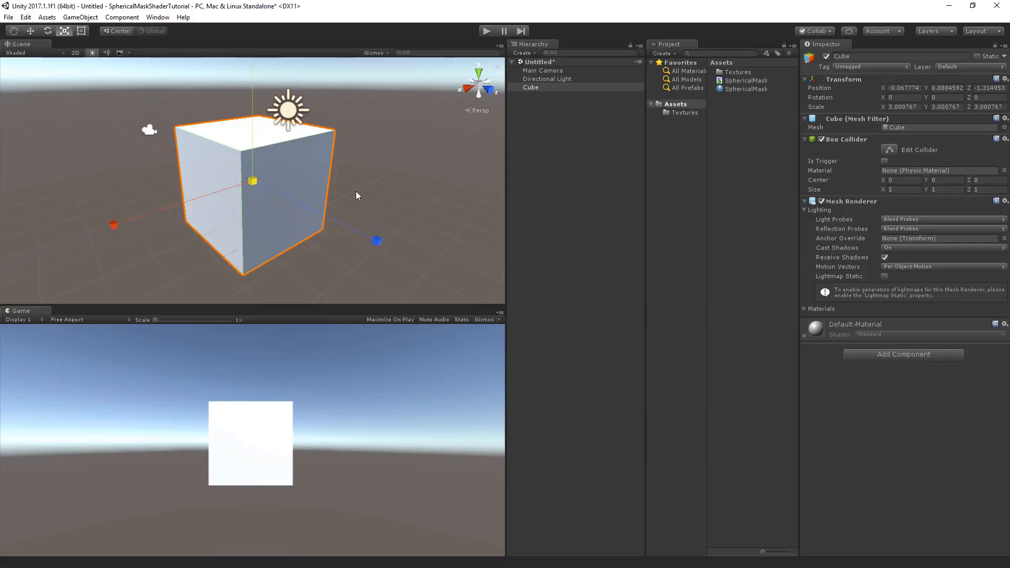
Apply the SphericalMask material to the cube and expand its material settings.
click(745, 89)
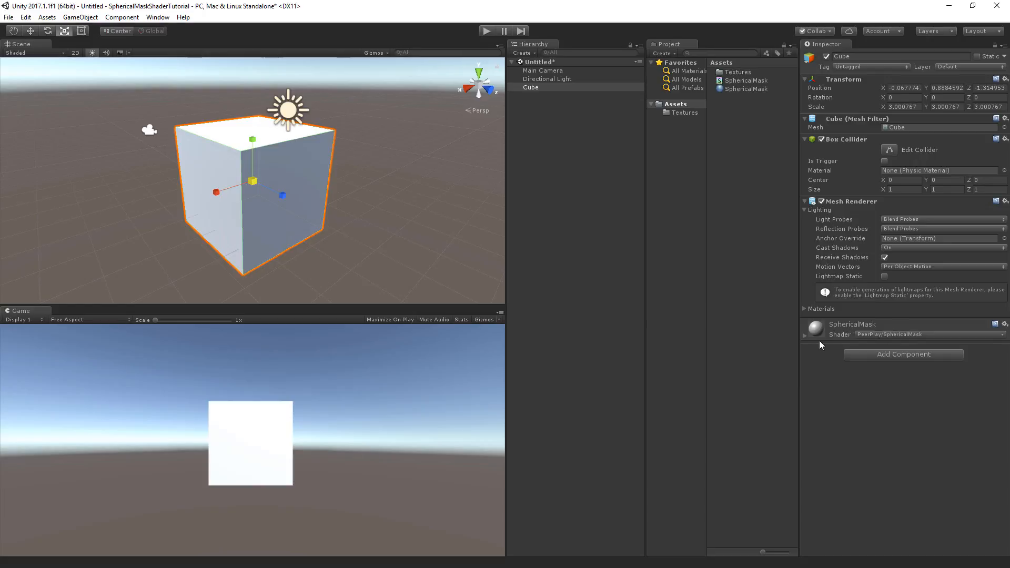
click(805, 336)
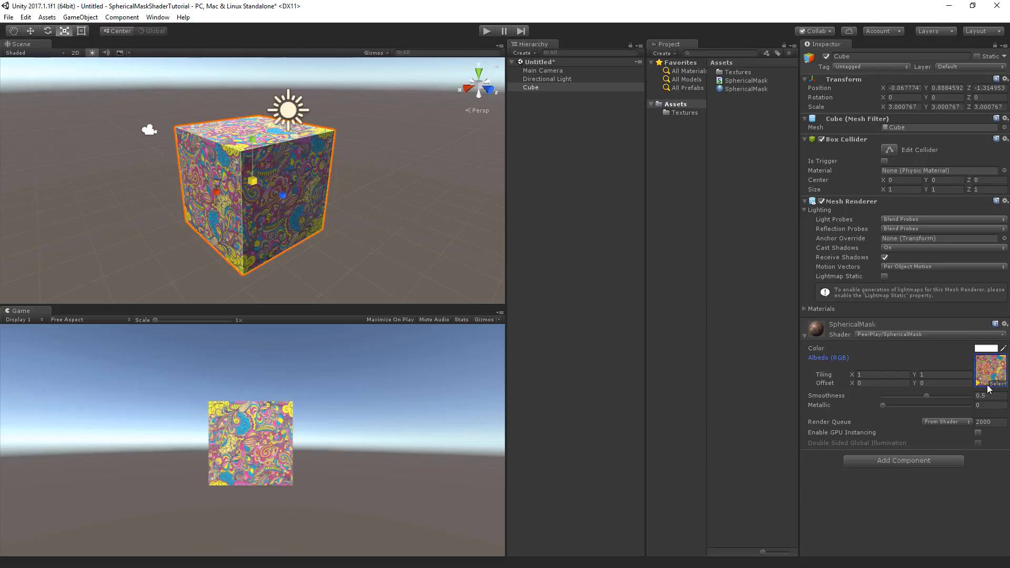
mouse_move(312, 176)
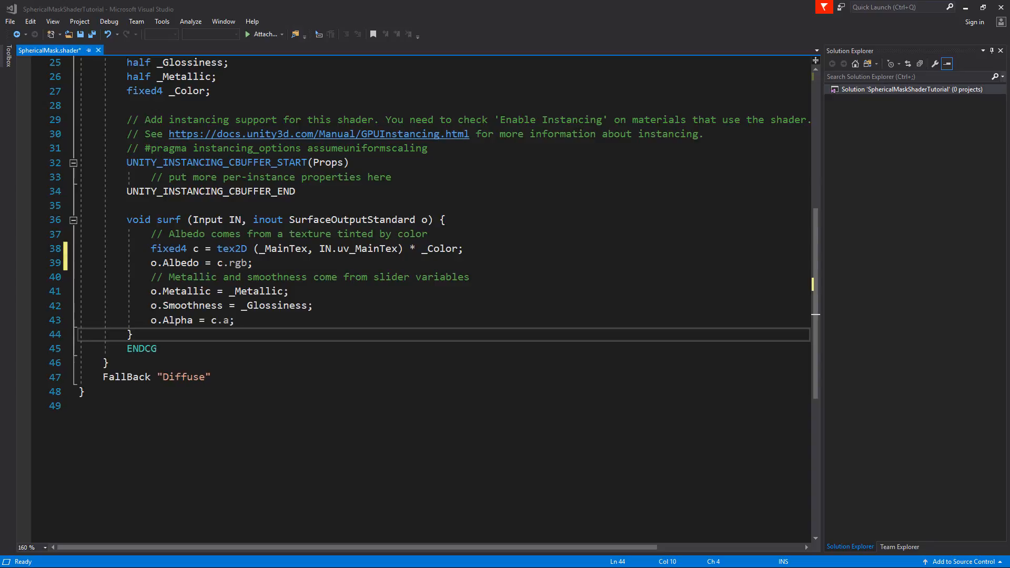
Insert a blank line after the albedo texture sampling line in surf.
key(Enter)
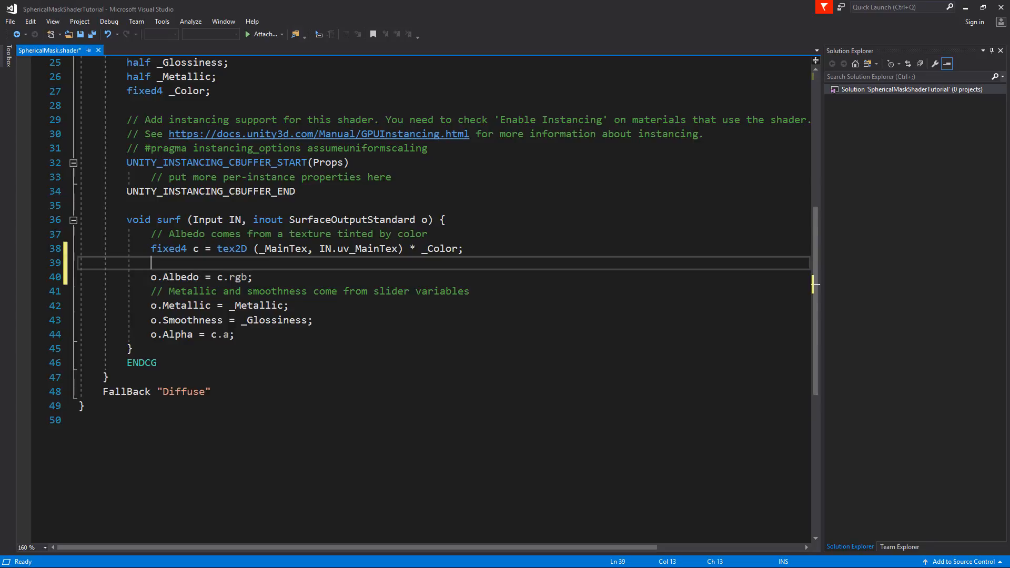
Add the line 'float grayscale = (c.r + c.g + c.b) / 3;'.
text(float)
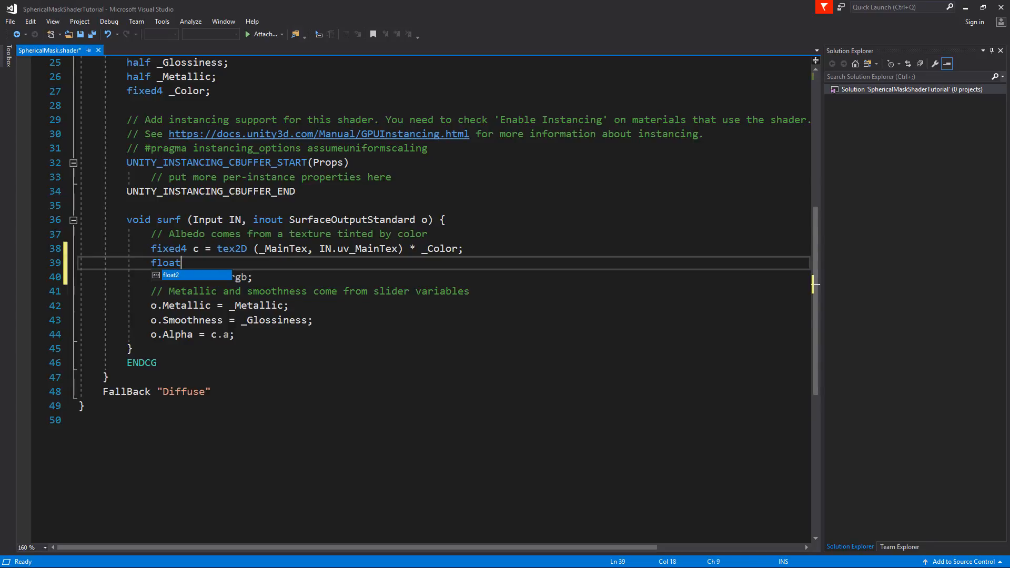
text(gra)
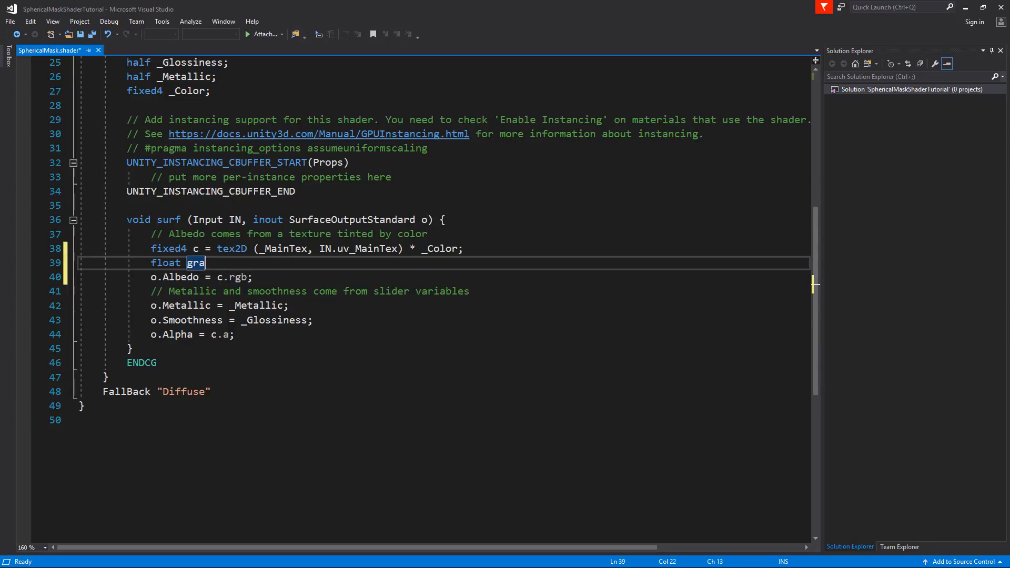
text(yscale =)
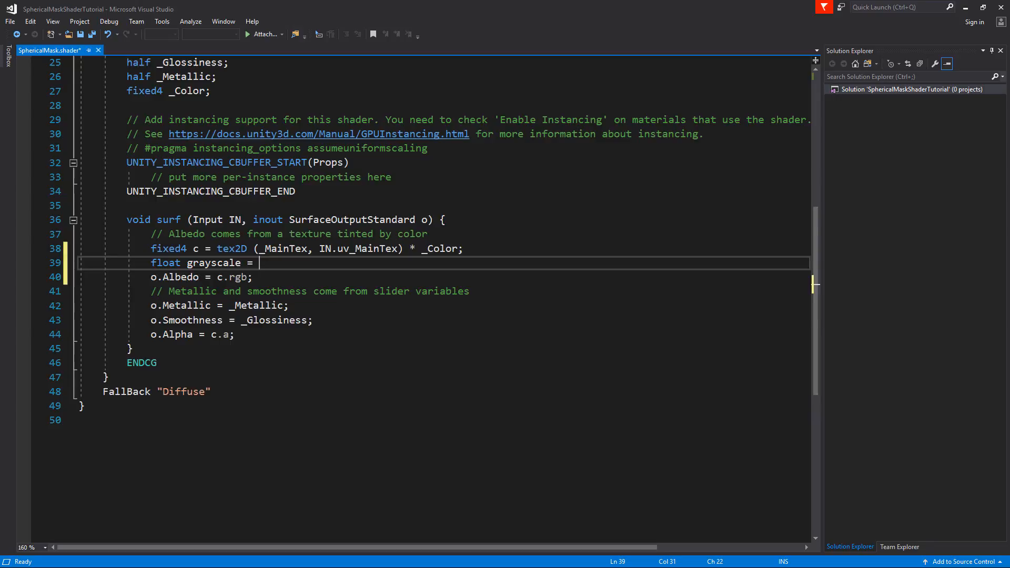
text((c)
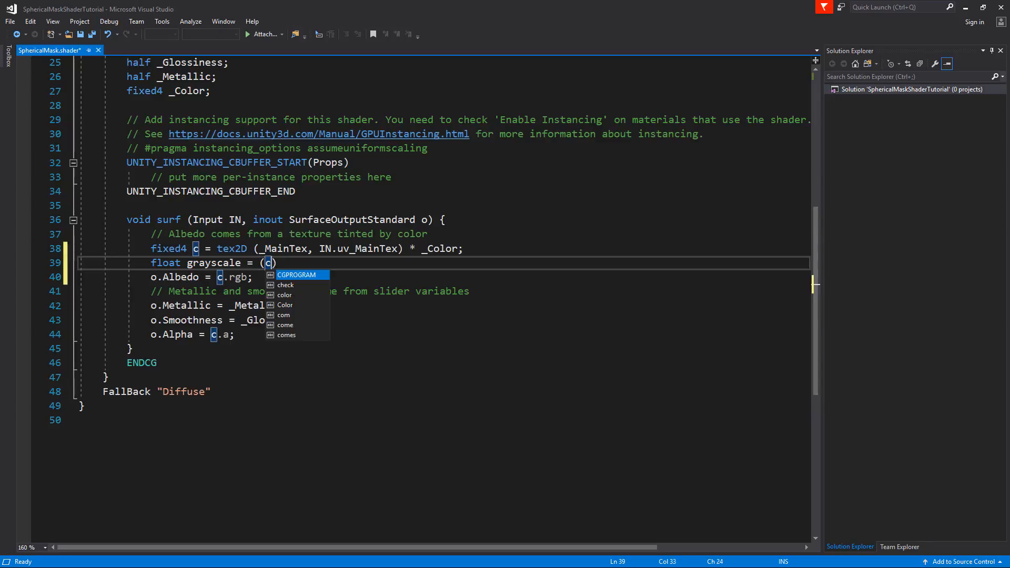
text(.r +)
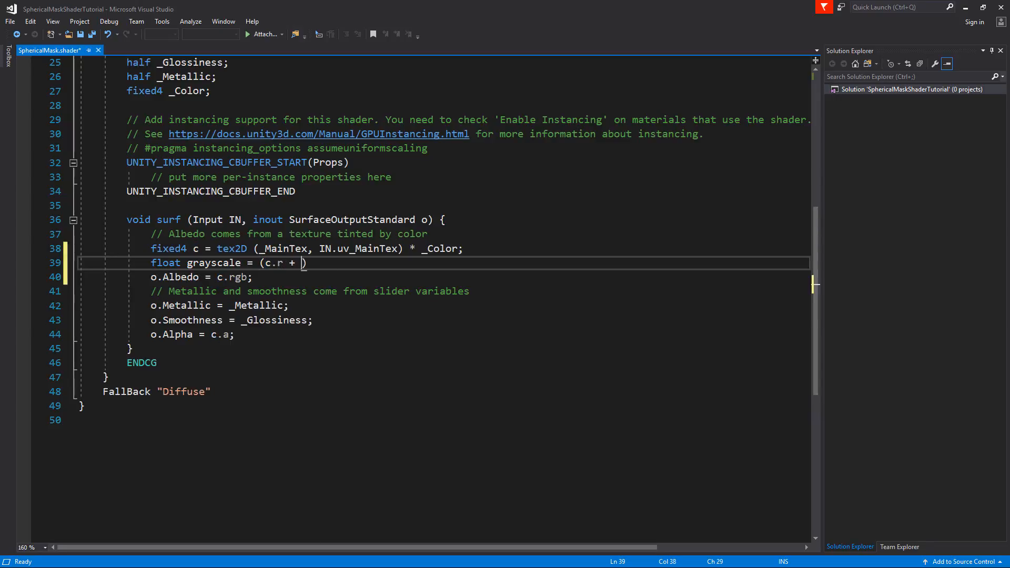
text(c.g + c.)
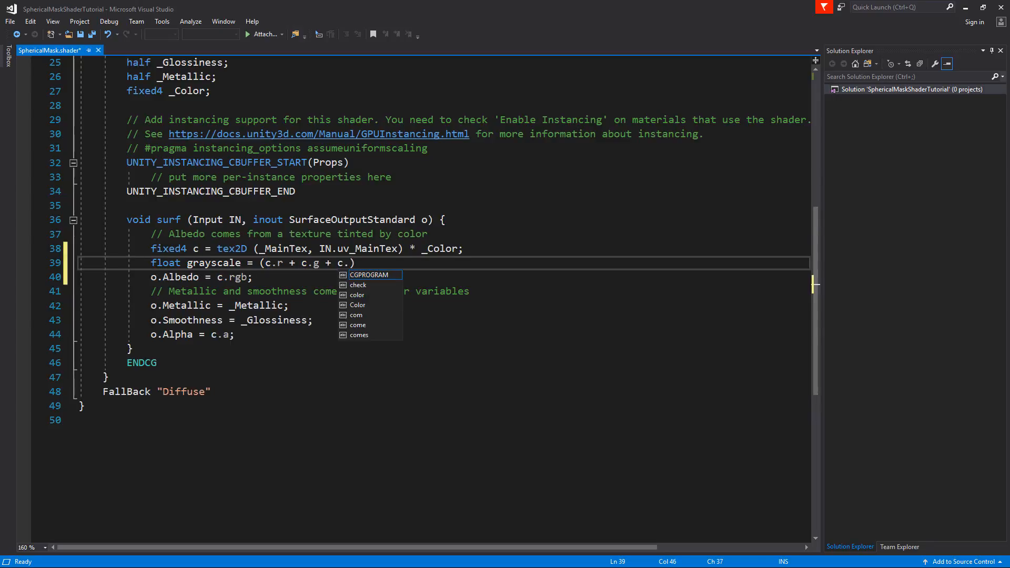
text(b))
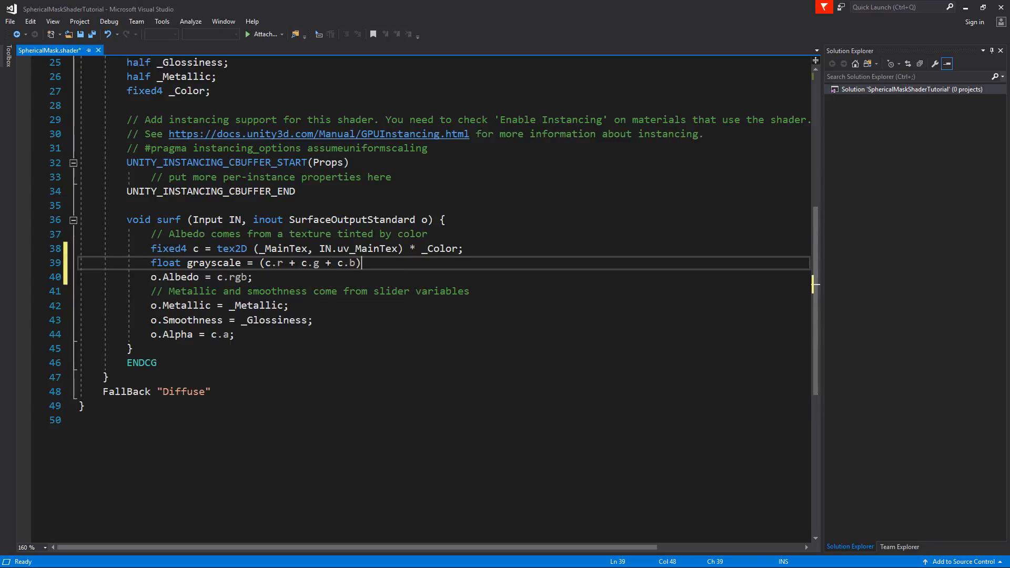
text(/ 3;)
text(f)
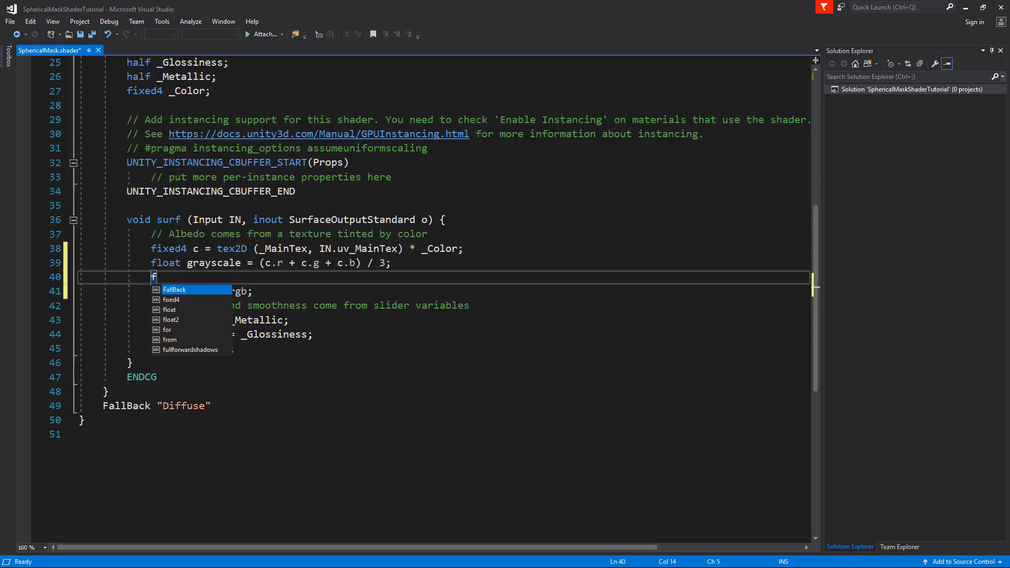
Add 'fixed3 c_g = (grayscale, grayscale, grayscale);' below it.
text(ixed3)
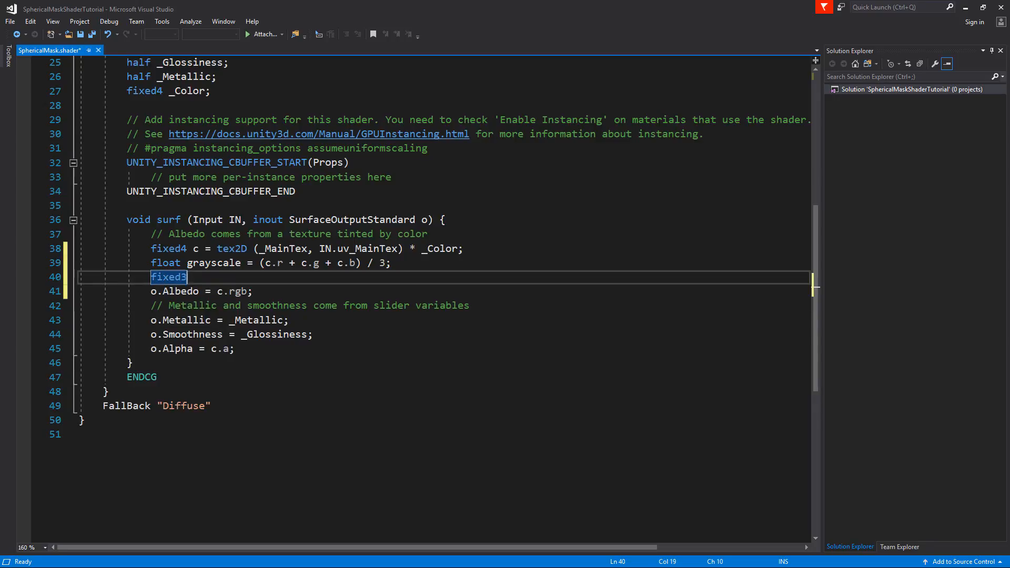
text(c)
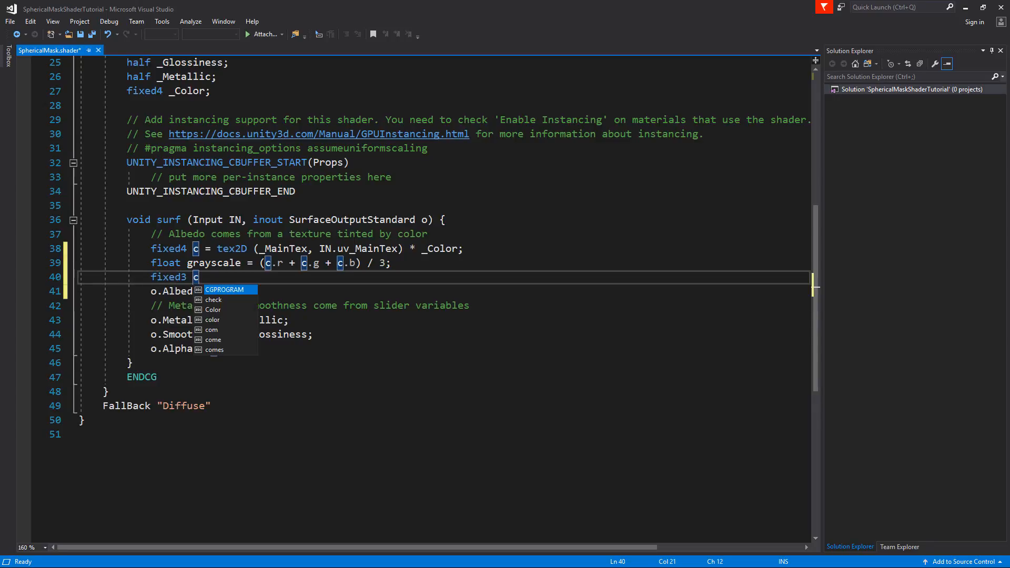
text(_g)
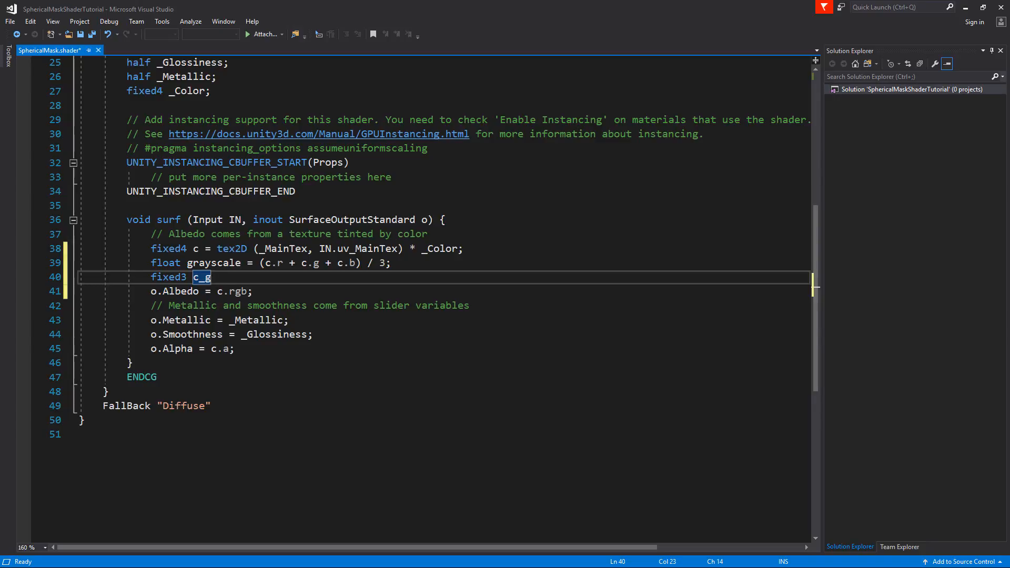
text(= ()
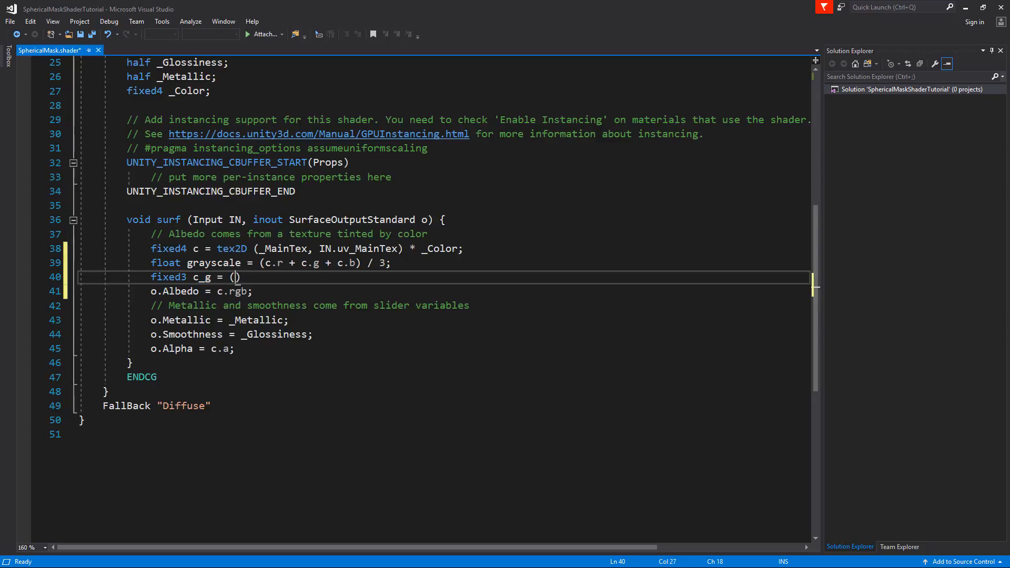
text(grayscale, grayscale, grayscale)
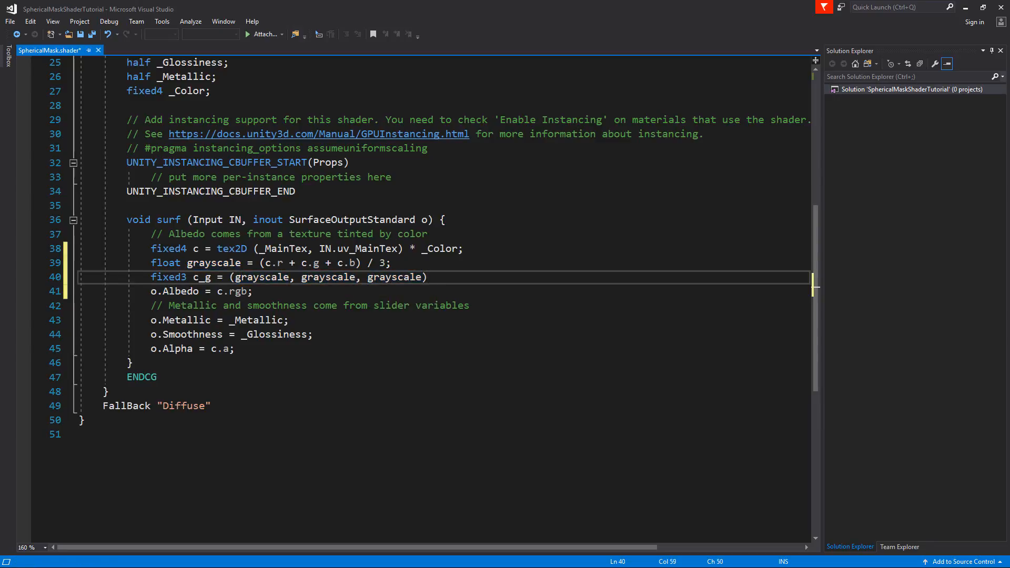
text(;)
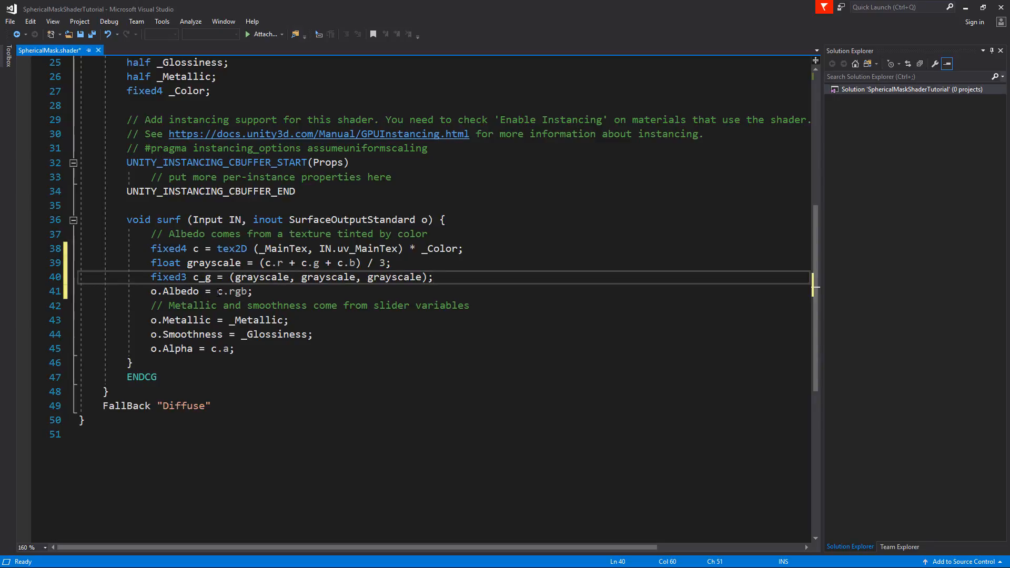
Change the Albedo assignment from c.rgb to c_g.
double_click(232, 291)
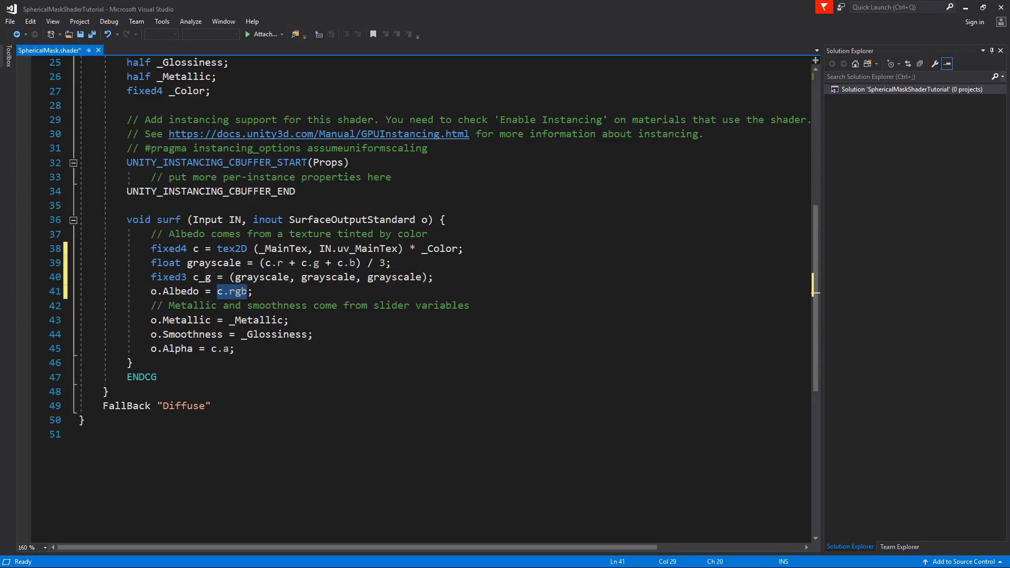
text(c_)
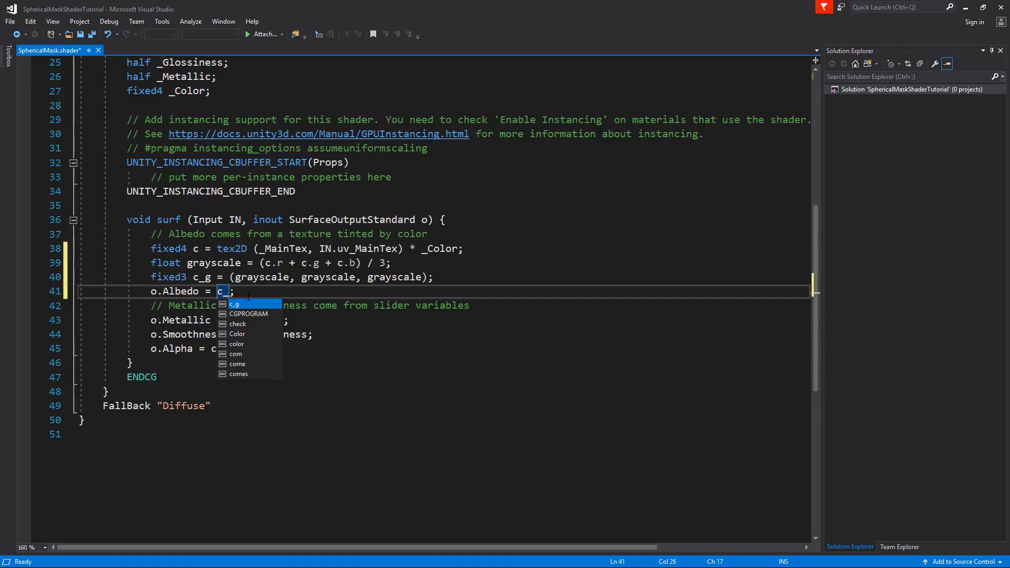
key(Tab)
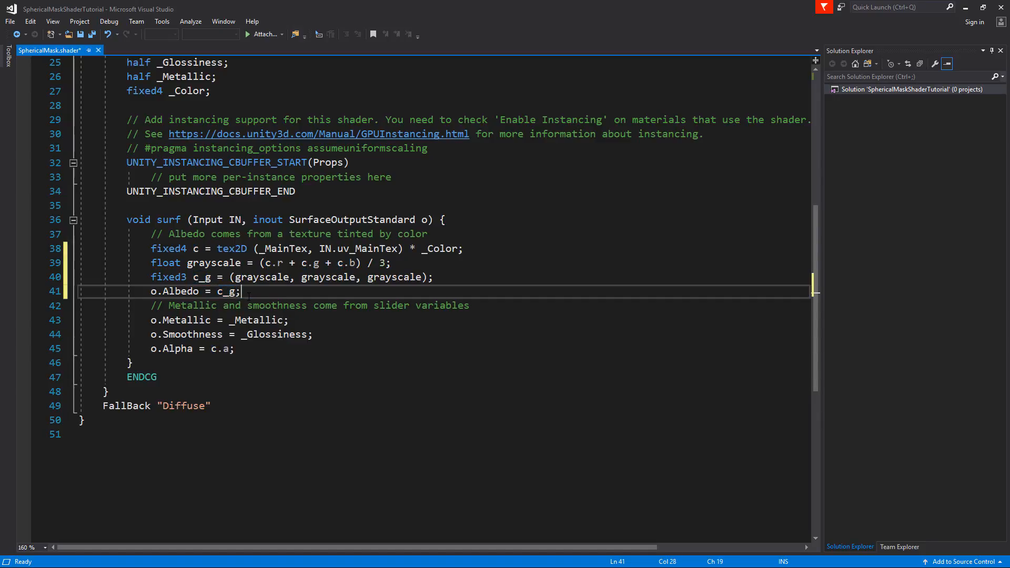
click(9, 22)
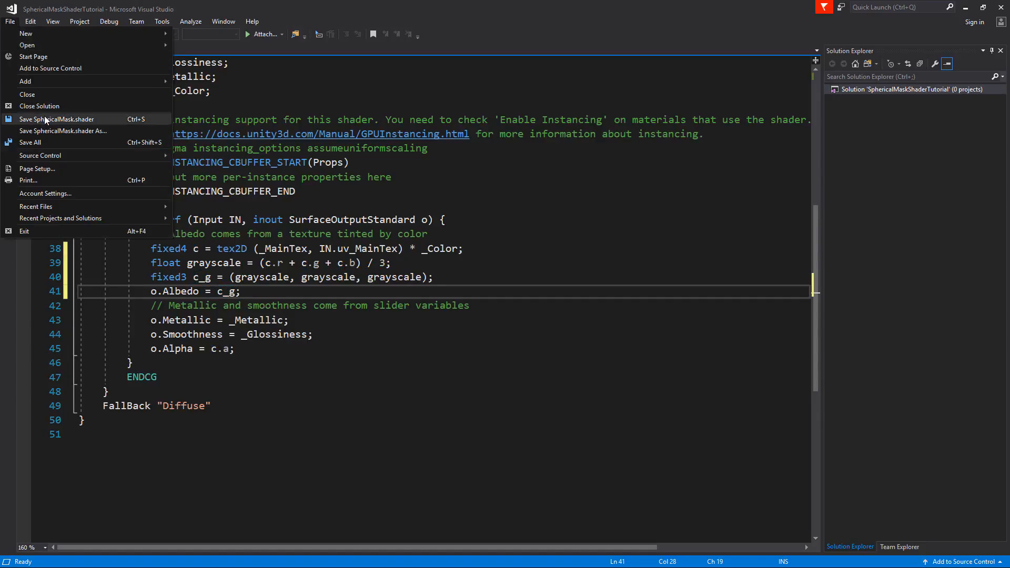